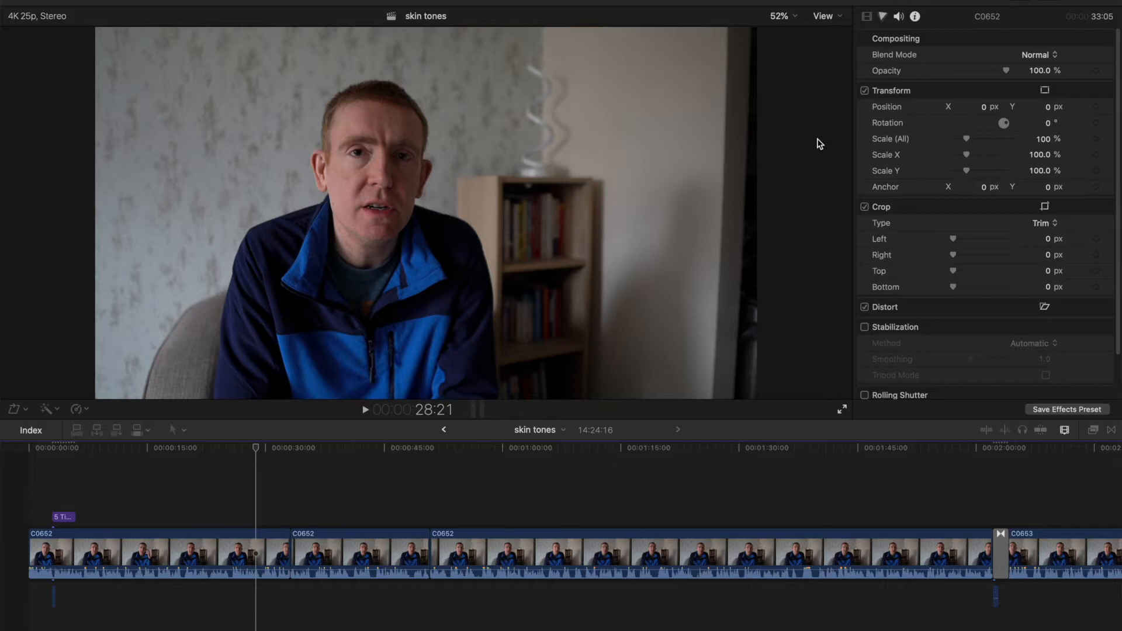
{"action": "mouse_move", "coordinate": [1073, 433]}
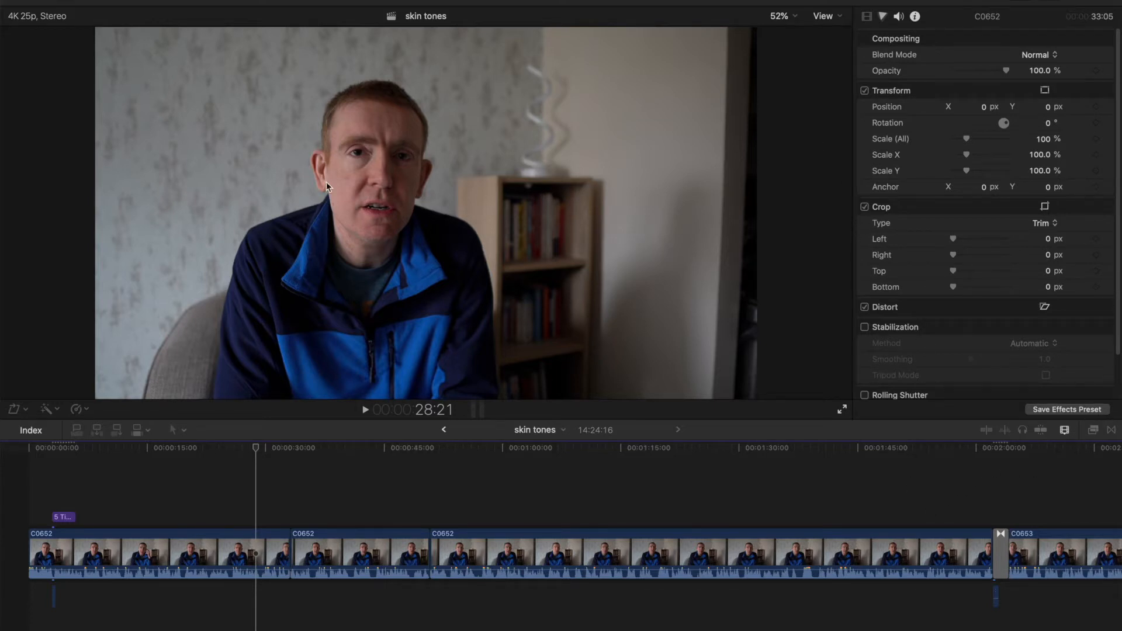
{"action": "mouse_move", "coordinate": [451, 203]}
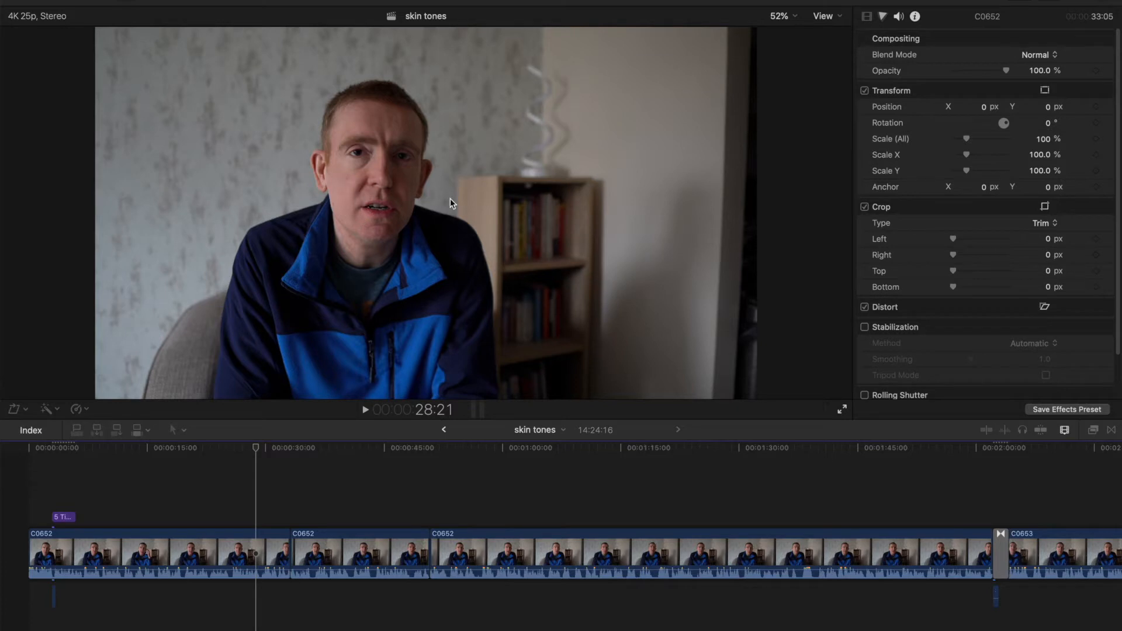
{"action": "mouse_move", "coordinate": [364, 198]}
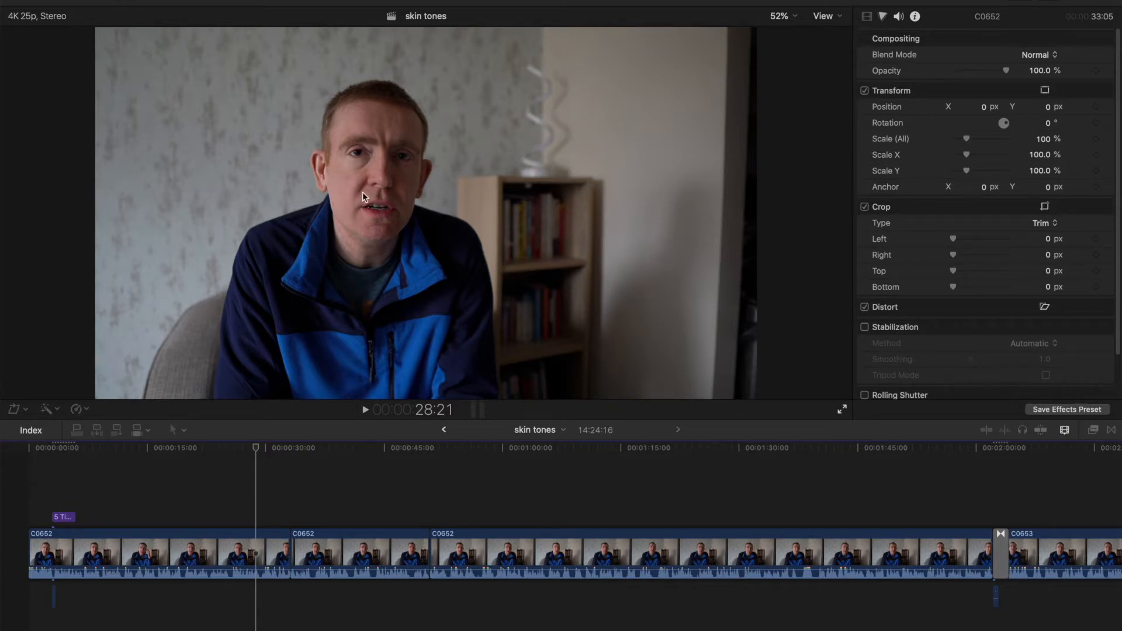
{"action": "mouse_move", "coordinate": [381, 172]}
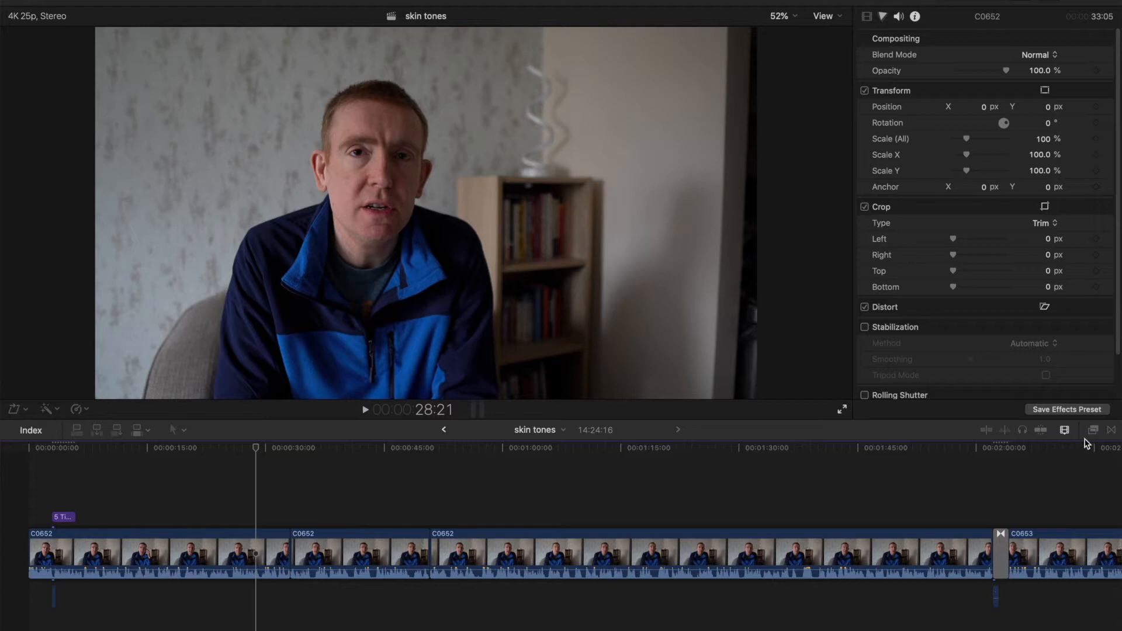
- Apply the Draw Mask effect from the Effects browser to the first interview clip
{"action": "left_click", "coordinate": [1094, 429]}
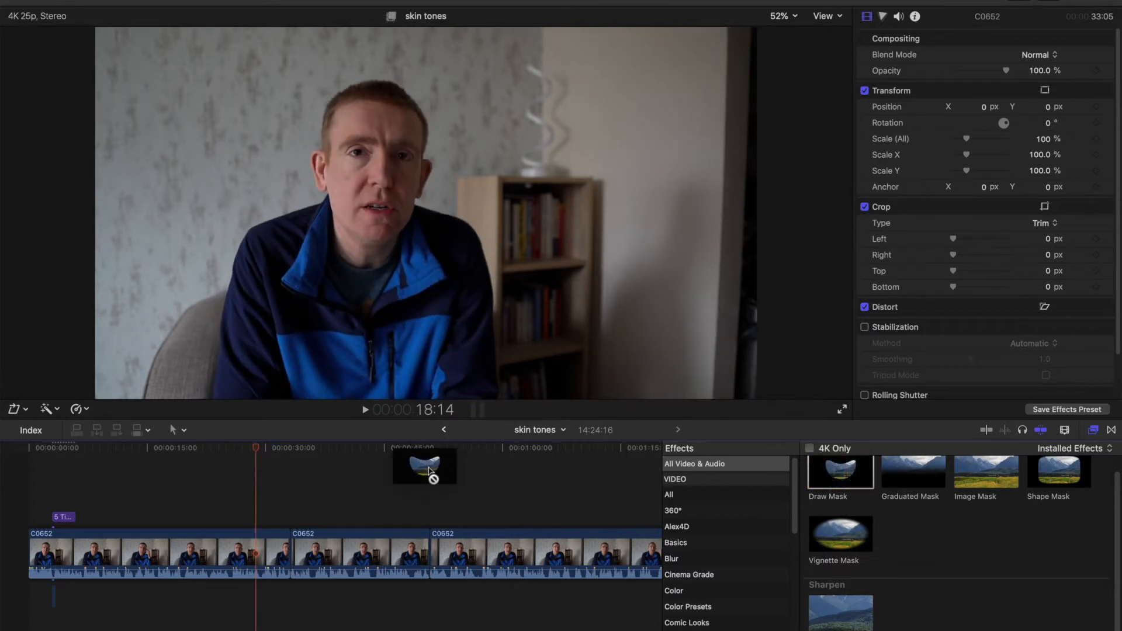
{"action": "double_click", "coordinate": [840, 473]}
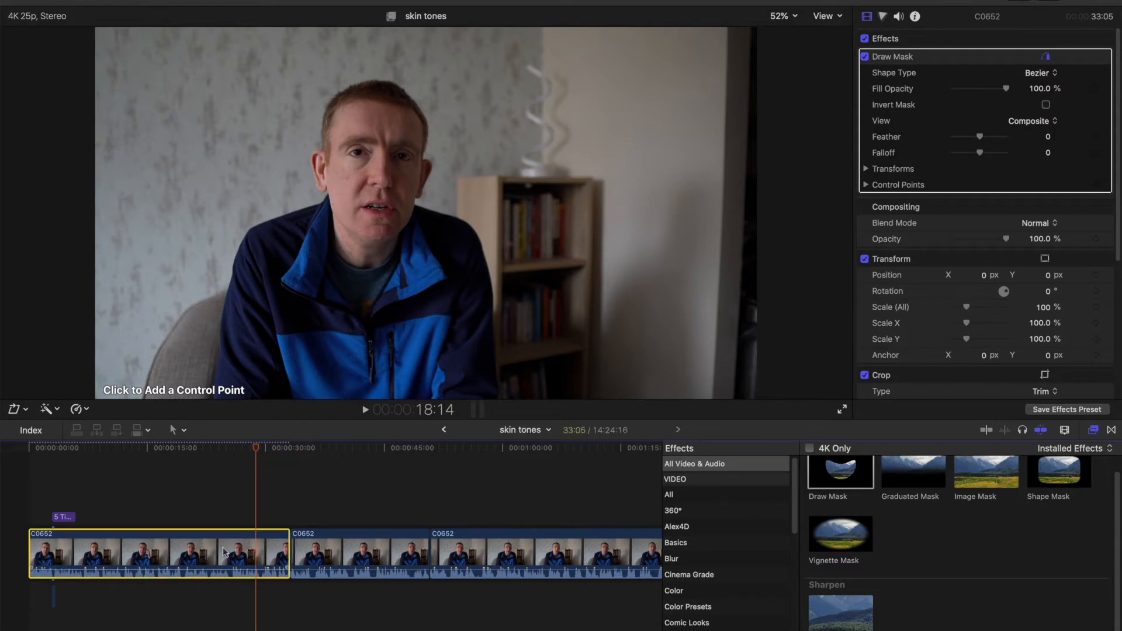
{"action": "mouse_move", "coordinate": [344, 157]}
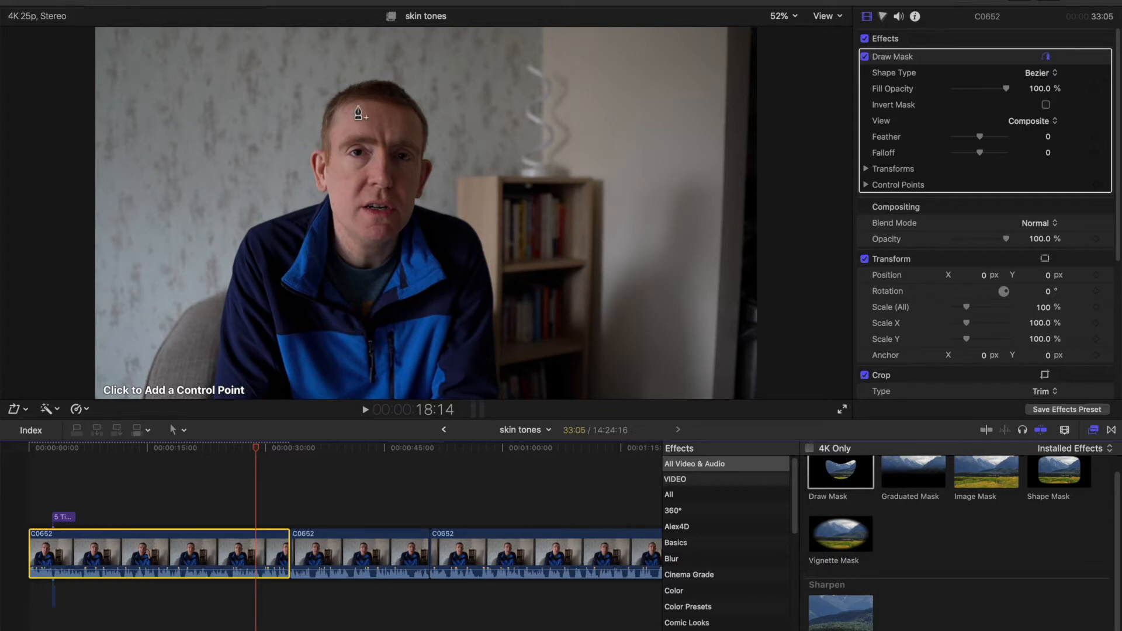
- Place mask control points on the forehead and beside the speaker's face in the viewer
{"action": "left_click", "coordinate": [356, 105]}
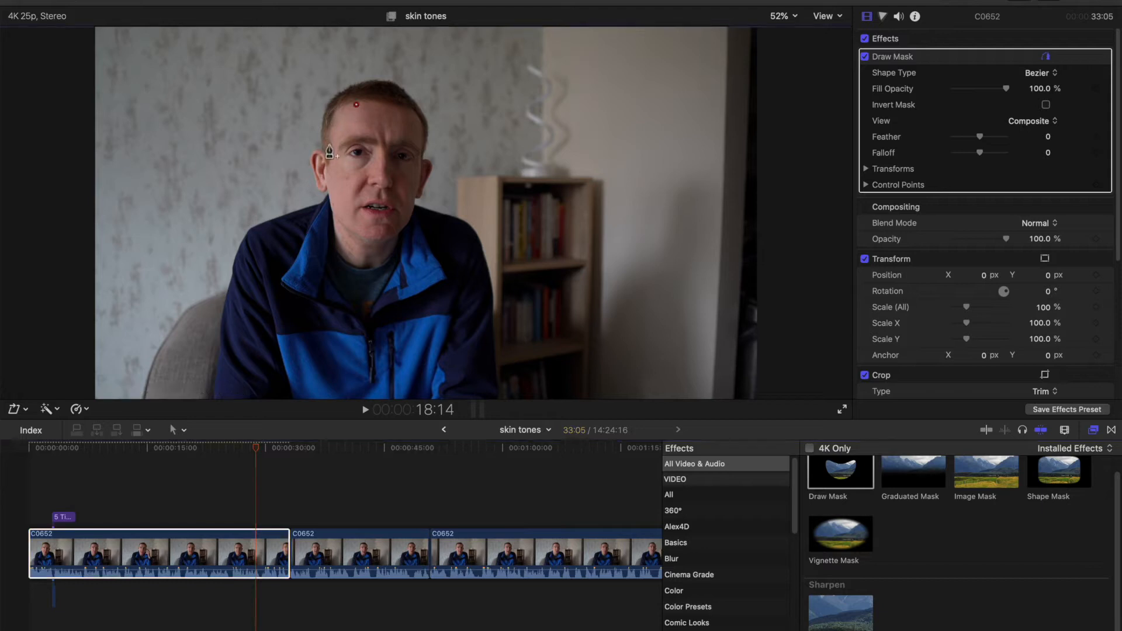
{"action": "left_click", "coordinate": [335, 210]}
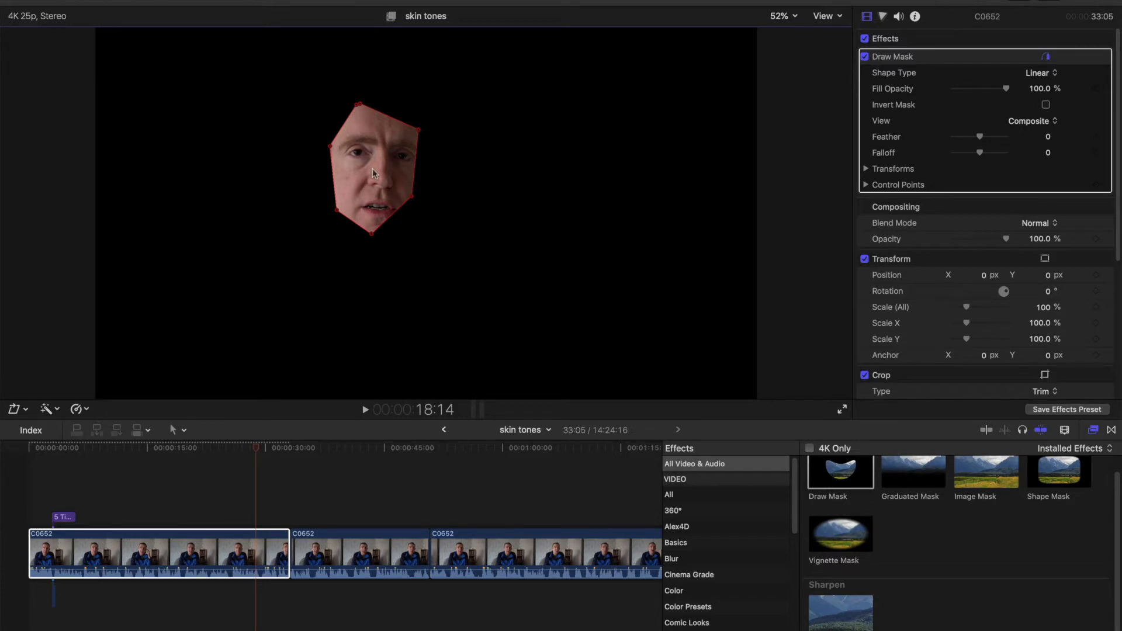
{"action": "mouse_move", "coordinate": [508, 178]}
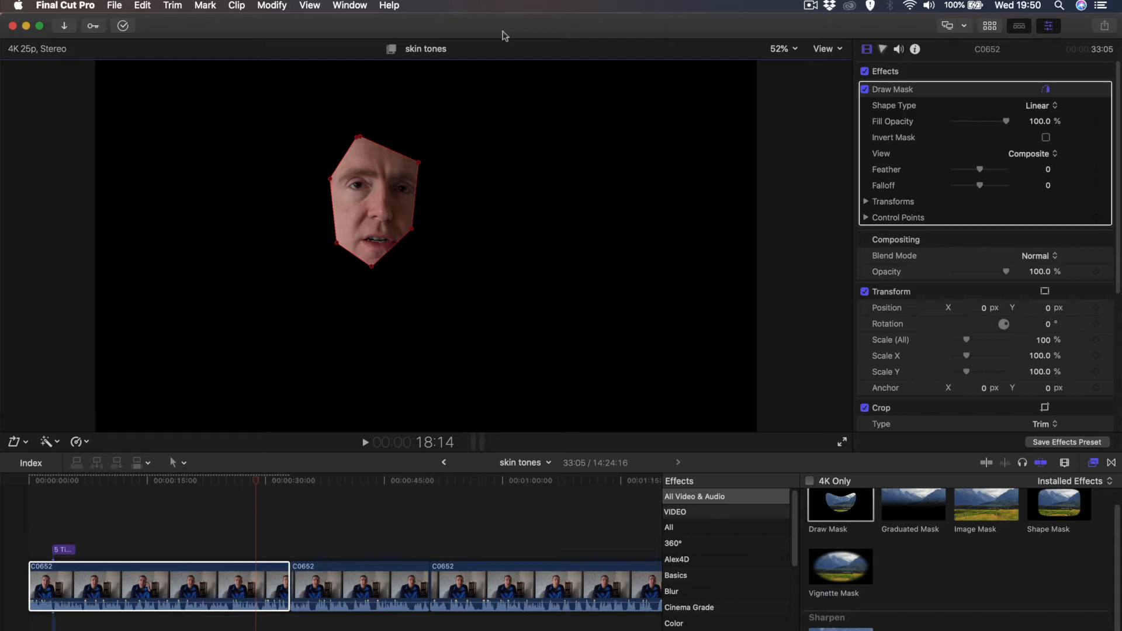
{"action": "mouse_move", "coordinate": [494, 31]}
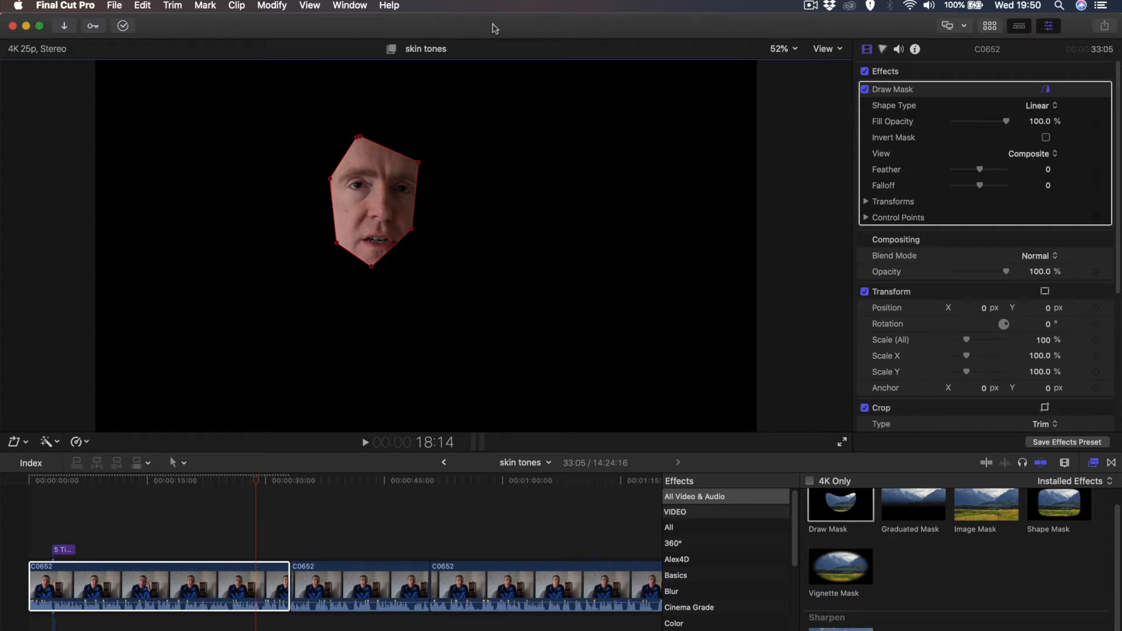
{"action": "mouse_move", "coordinate": [500, 26]}
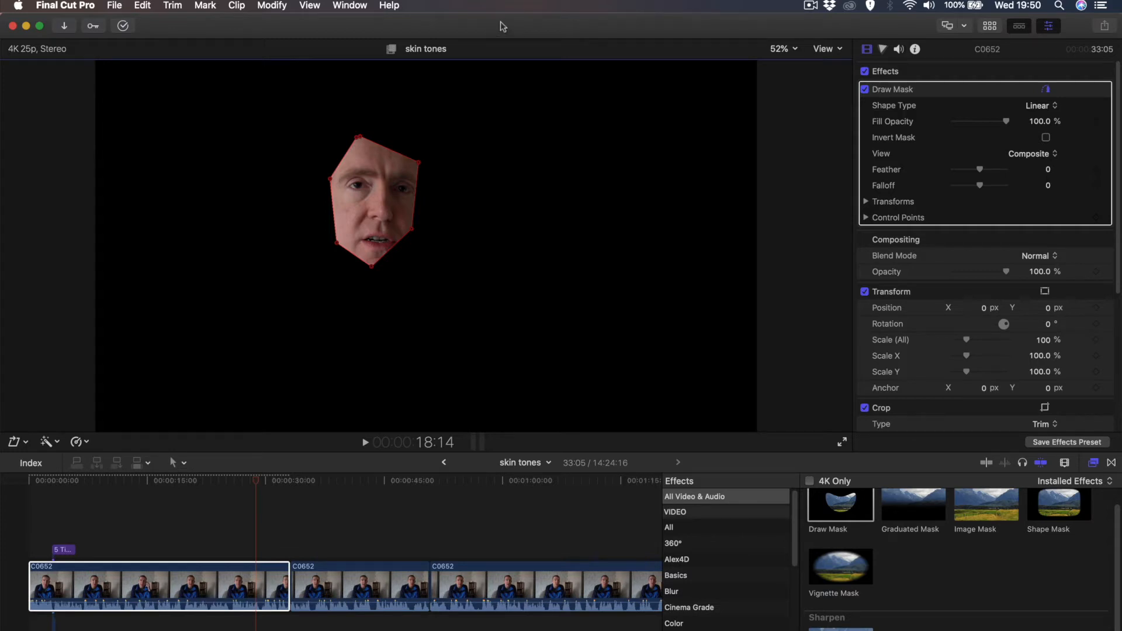
- Pick the Color & Effects workspace from the Window menu's workspace options
{"action": "left_click", "coordinate": [350, 6]}
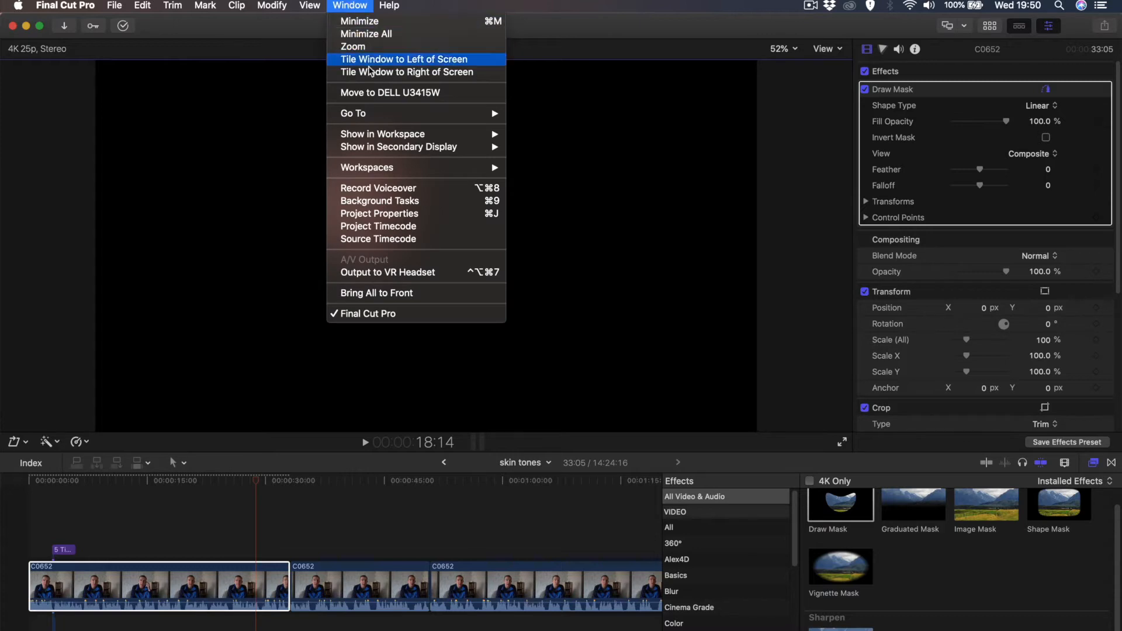
{"action": "mouse_move", "coordinate": [382, 134]}
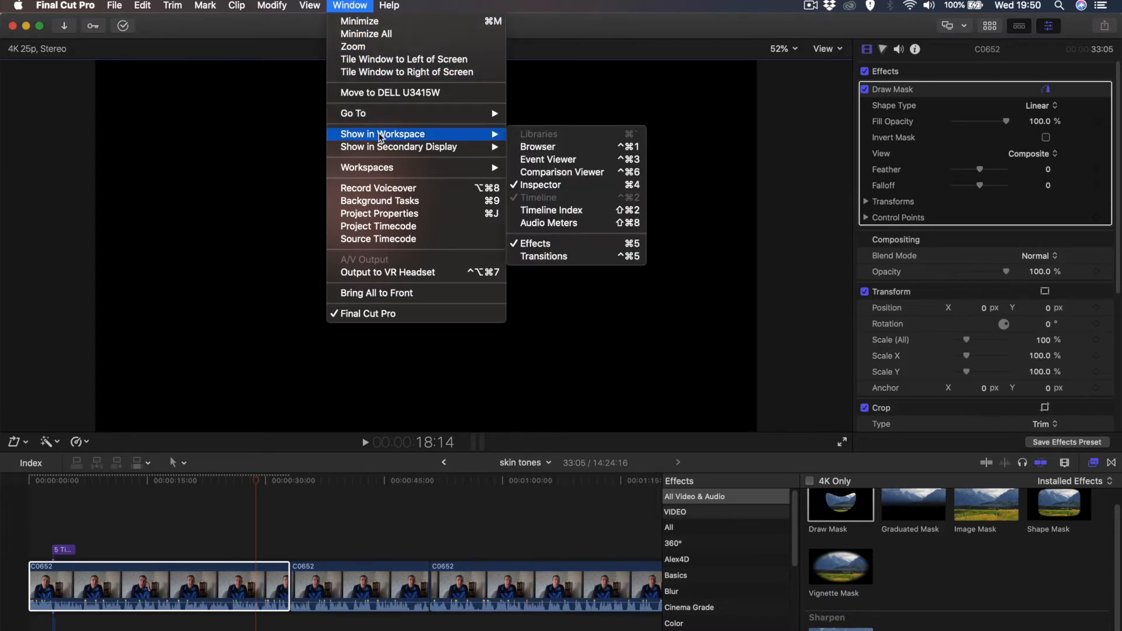
{"action": "mouse_move", "coordinate": [367, 168]}
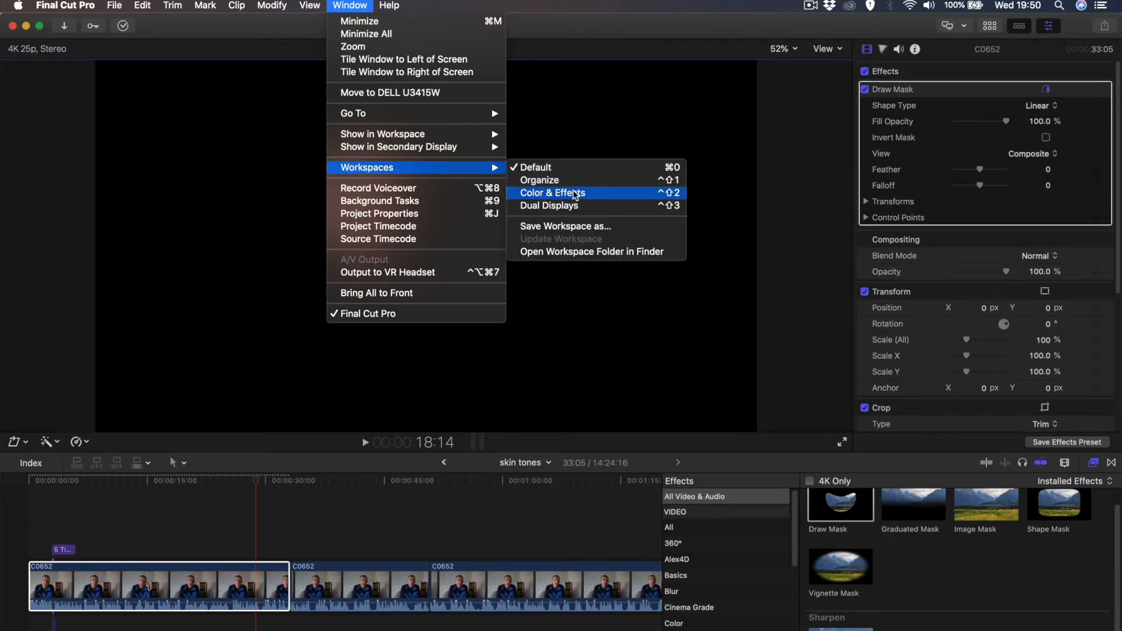
{"action": "left_click", "coordinate": [552, 193]}
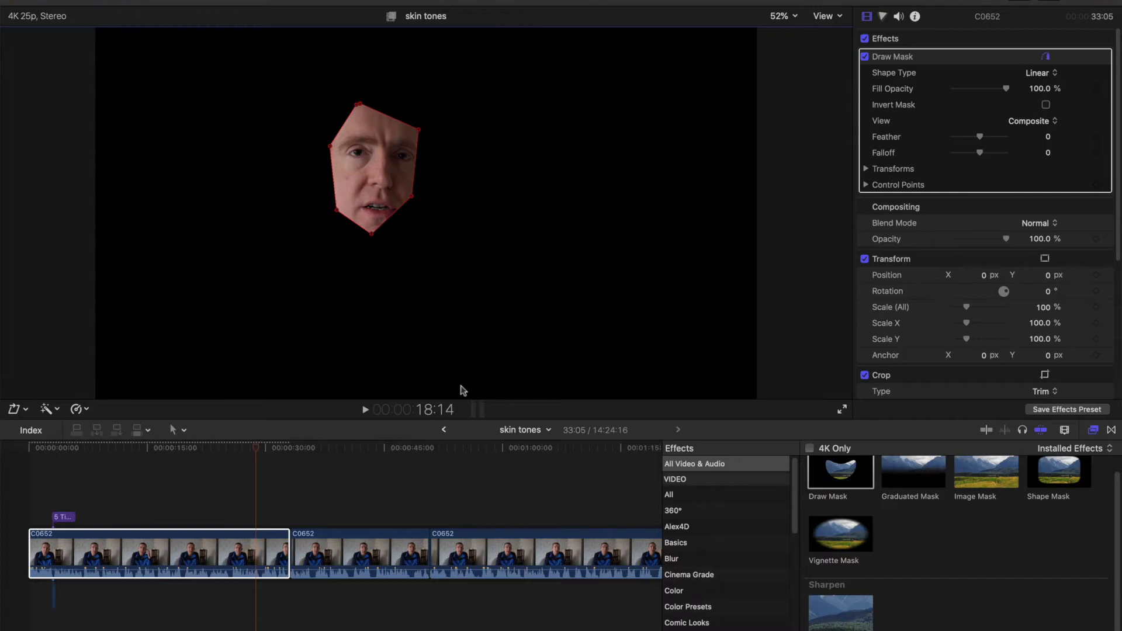
{"action": "mouse_move", "coordinate": [445, 377]}
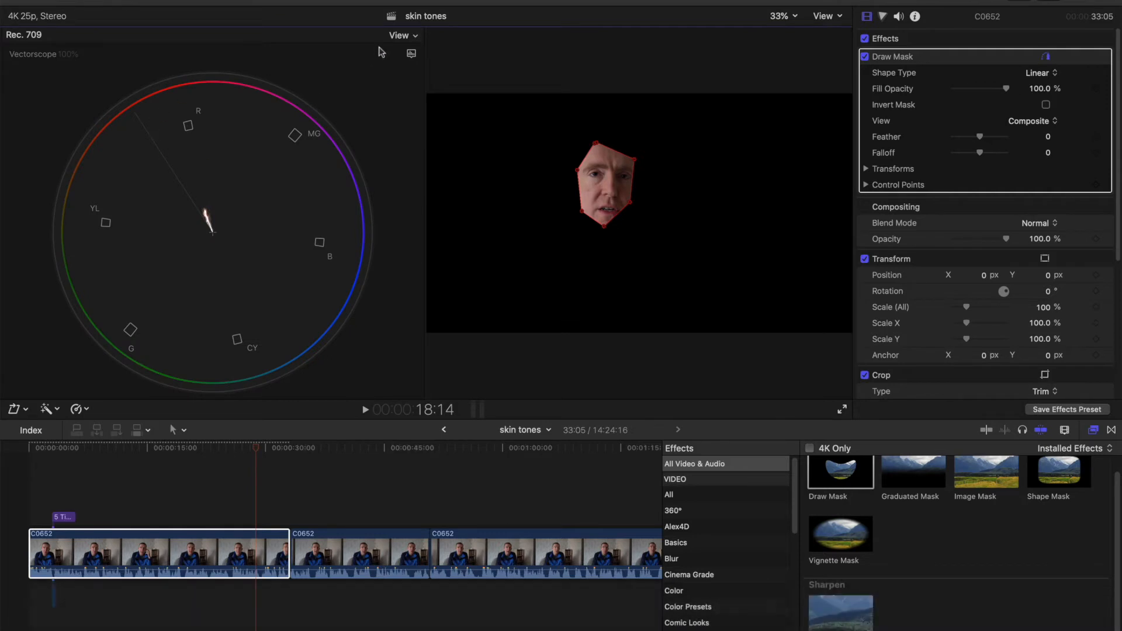
{"action": "mouse_move", "coordinate": [439, 51]}
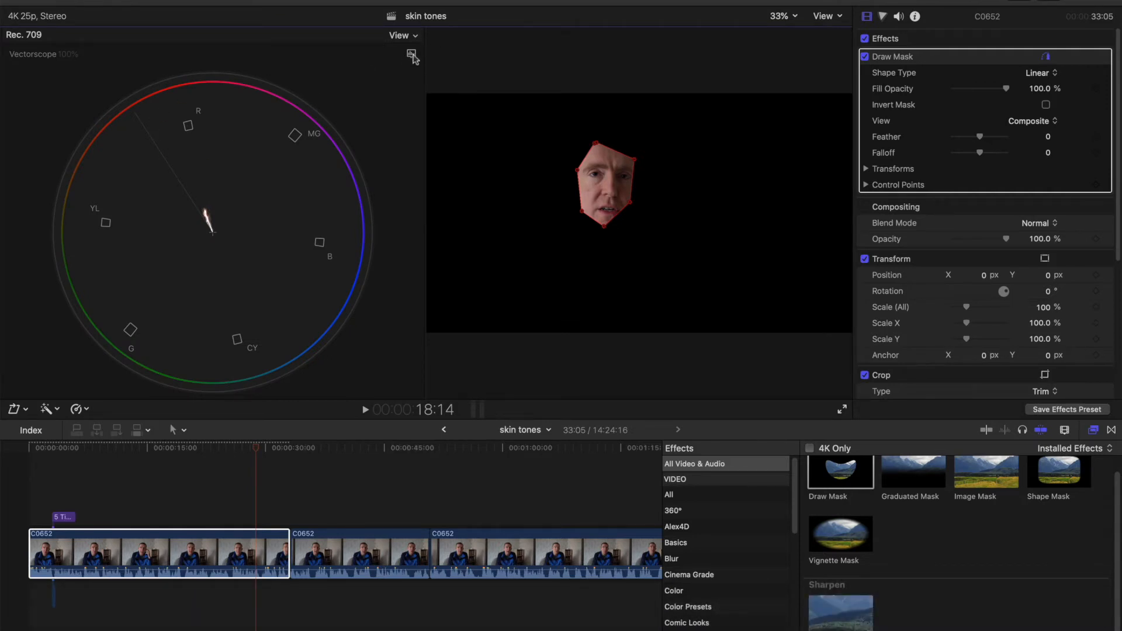
- Check the vectorscope's View settings for Show Guides, then dismiss the scope options
{"action": "left_click", "coordinate": [411, 54]}
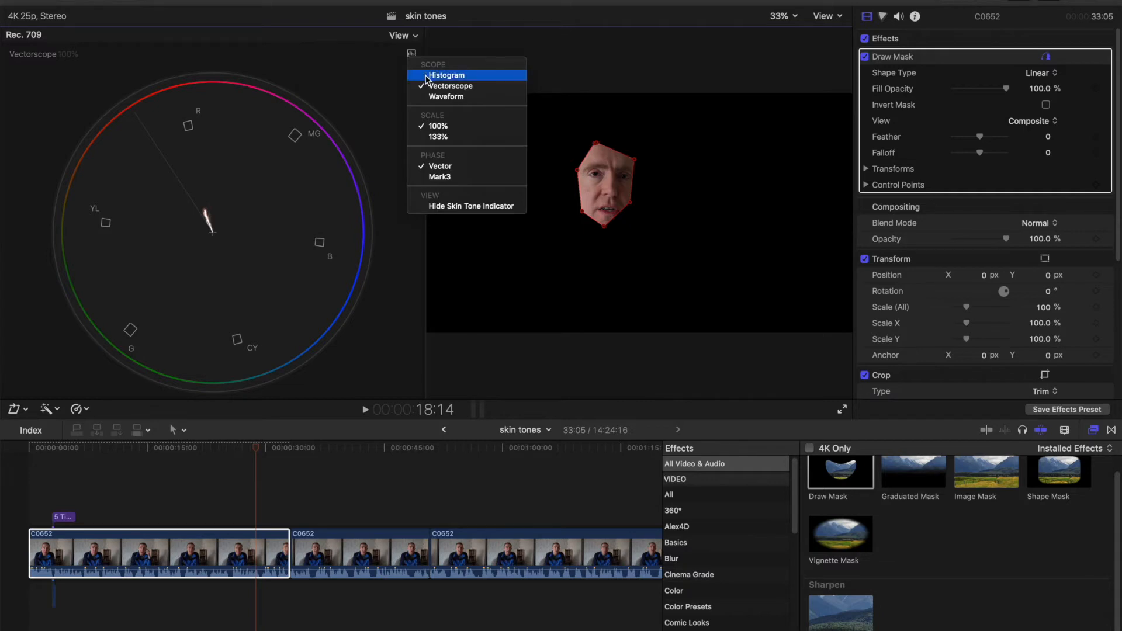
{"action": "mouse_move", "coordinate": [446, 97]}
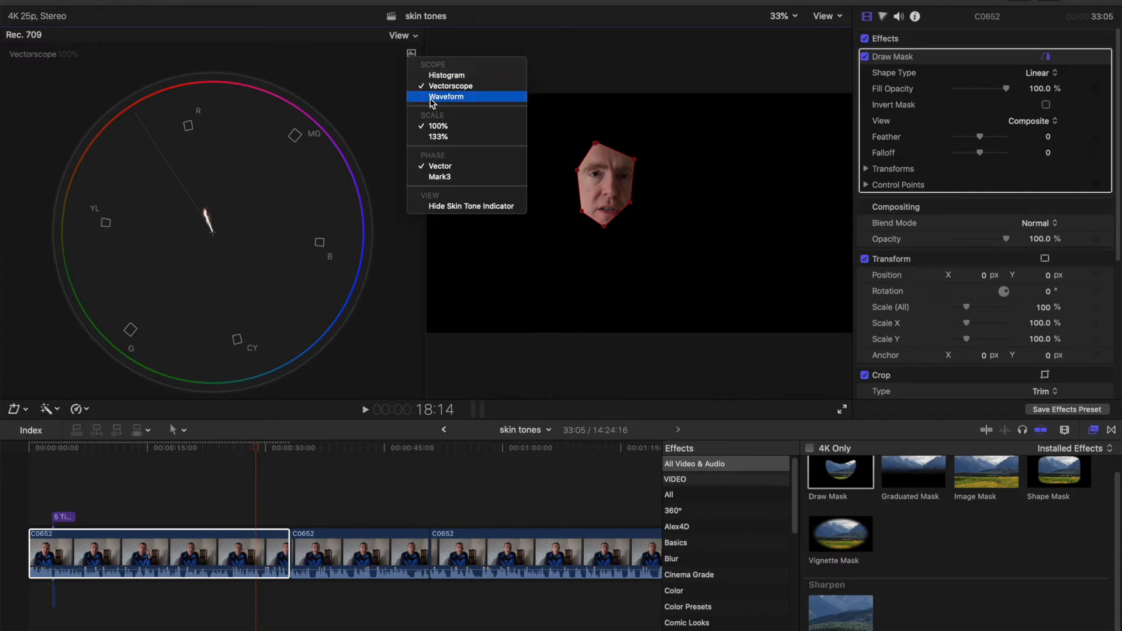
{"action": "mouse_move", "coordinate": [446, 75]}
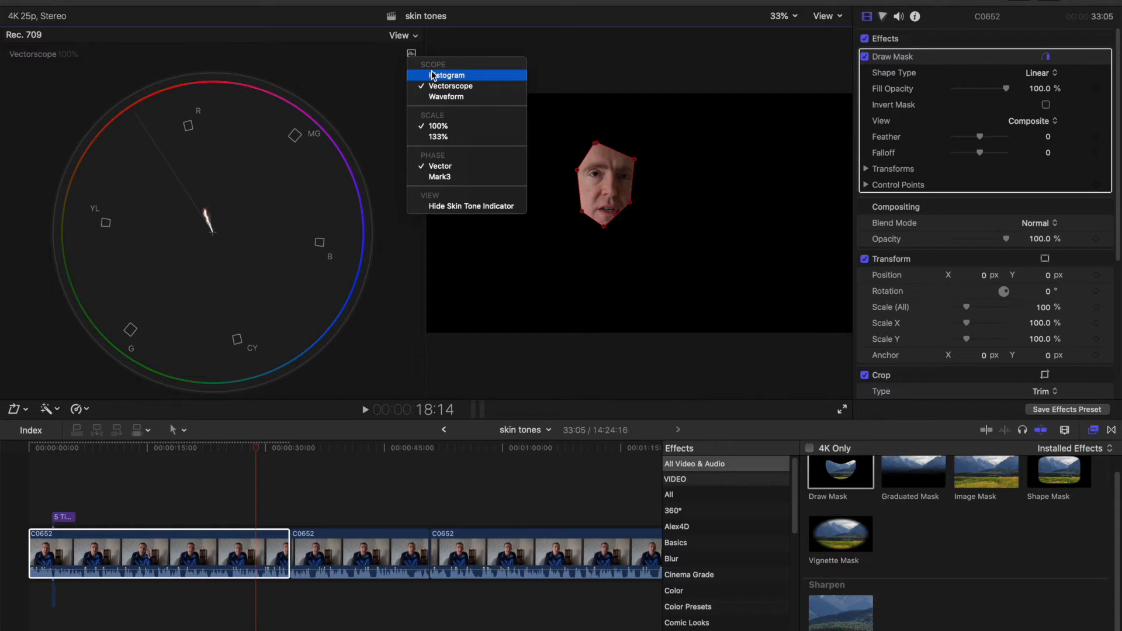
{"action": "mouse_move", "coordinate": [444, 35]}
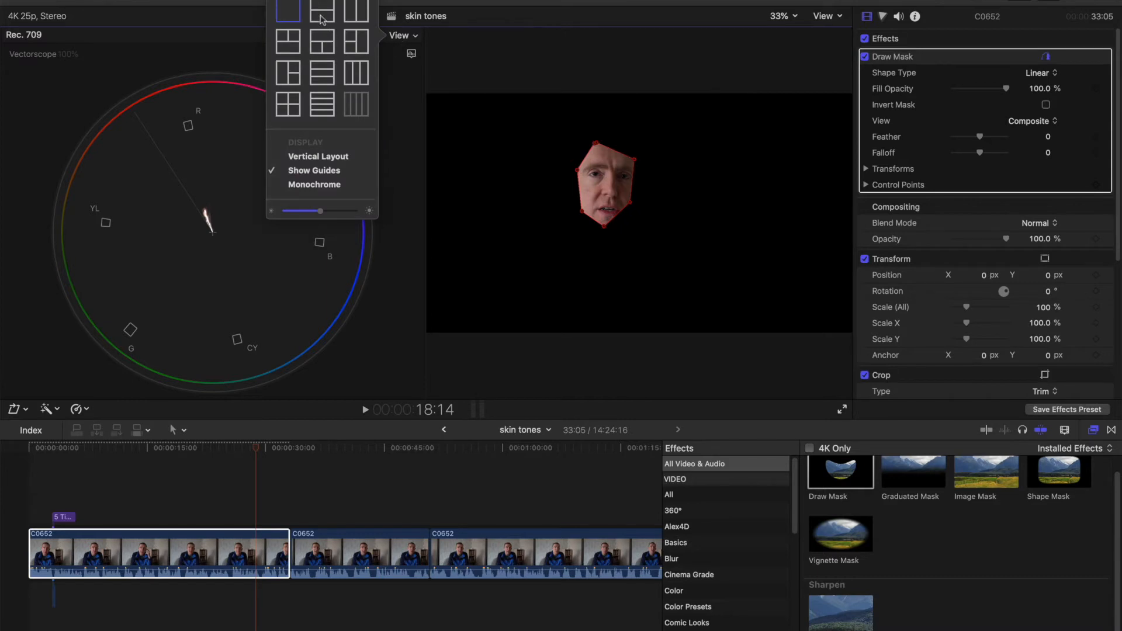
{"action": "mouse_move", "coordinate": [311, 57]}
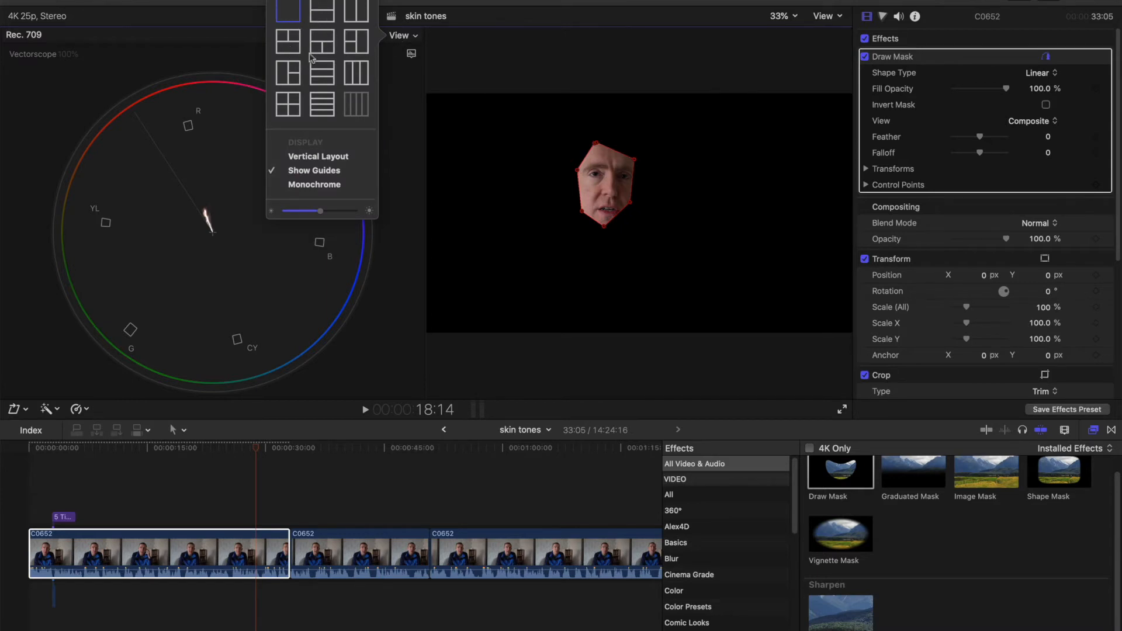
{"action": "left_click", "coordinate": [296, 17]}
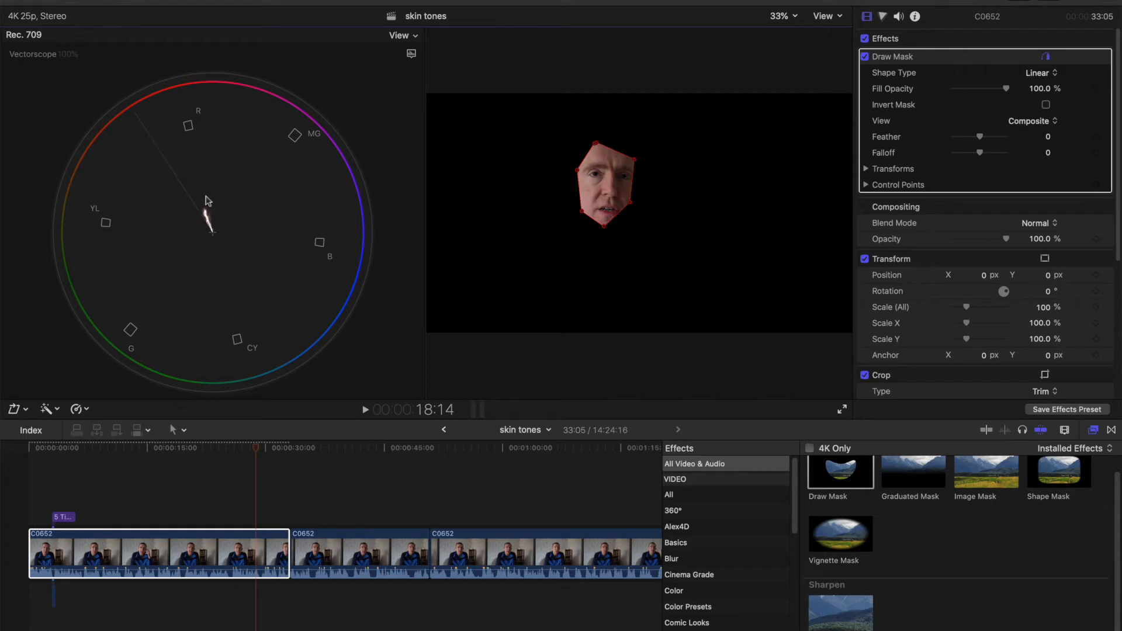
{"action": "mouse_move", "coordinate": [213, 235]}
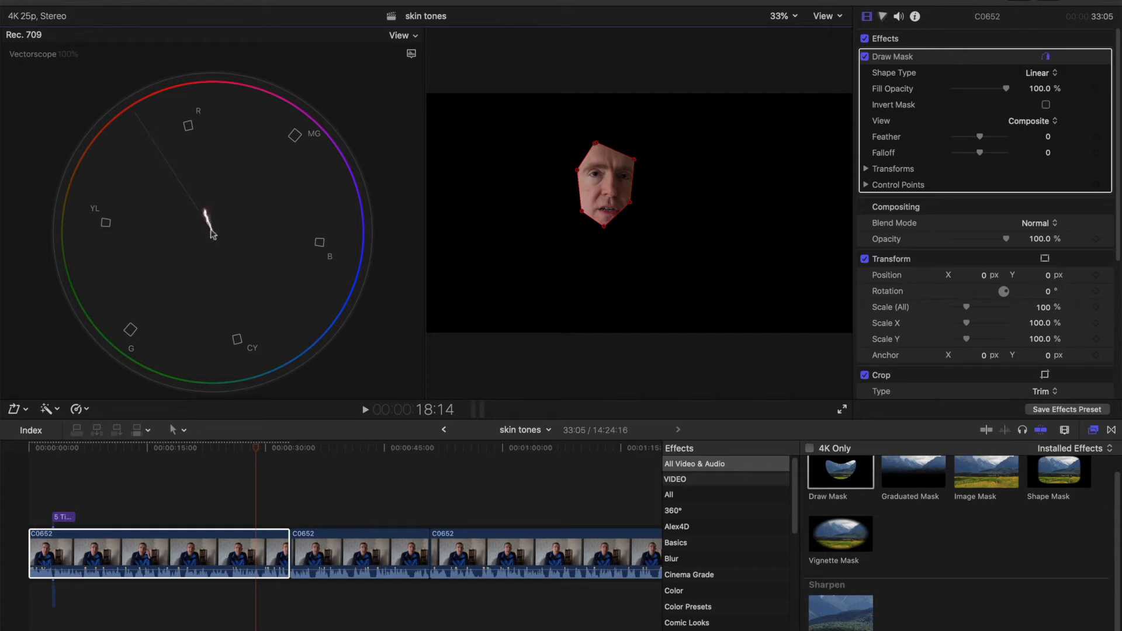
{"action": "mouse_move", "coordinate": [192, 184]}
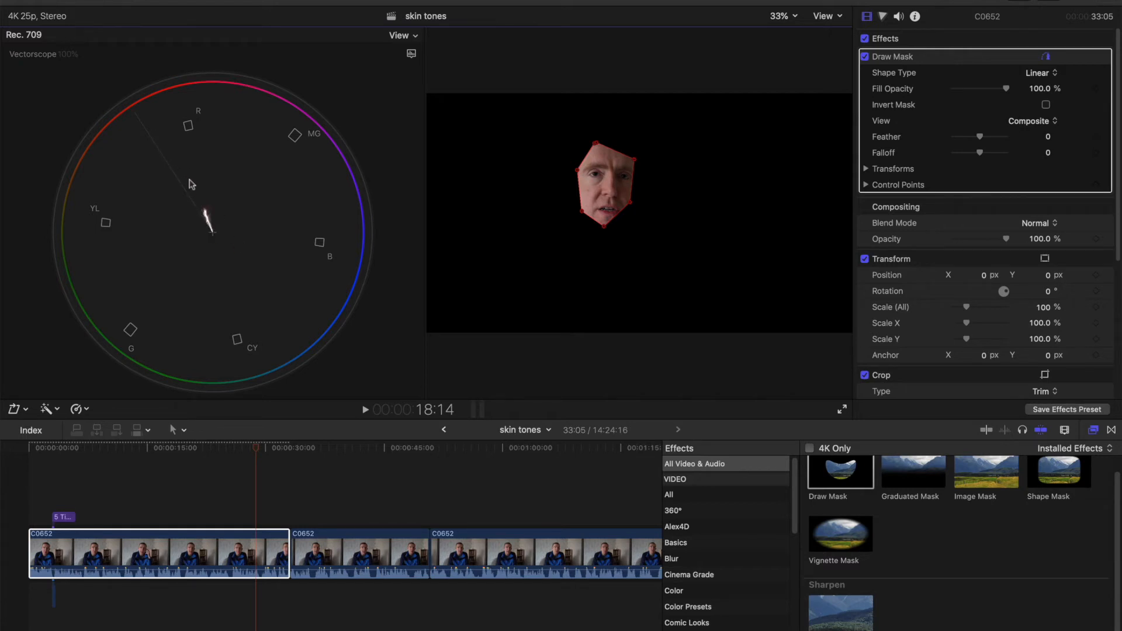
{"action": "mouse_move", "coordinate": [200, 204]}
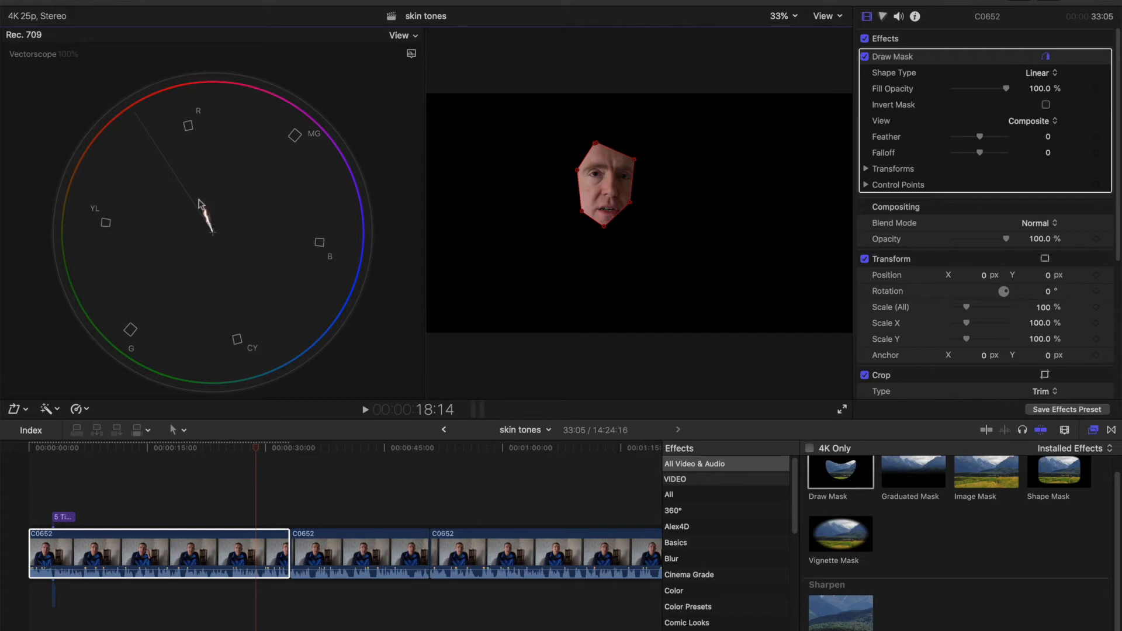
{"action": "mouse_move", "coordinate": [212, 223]}
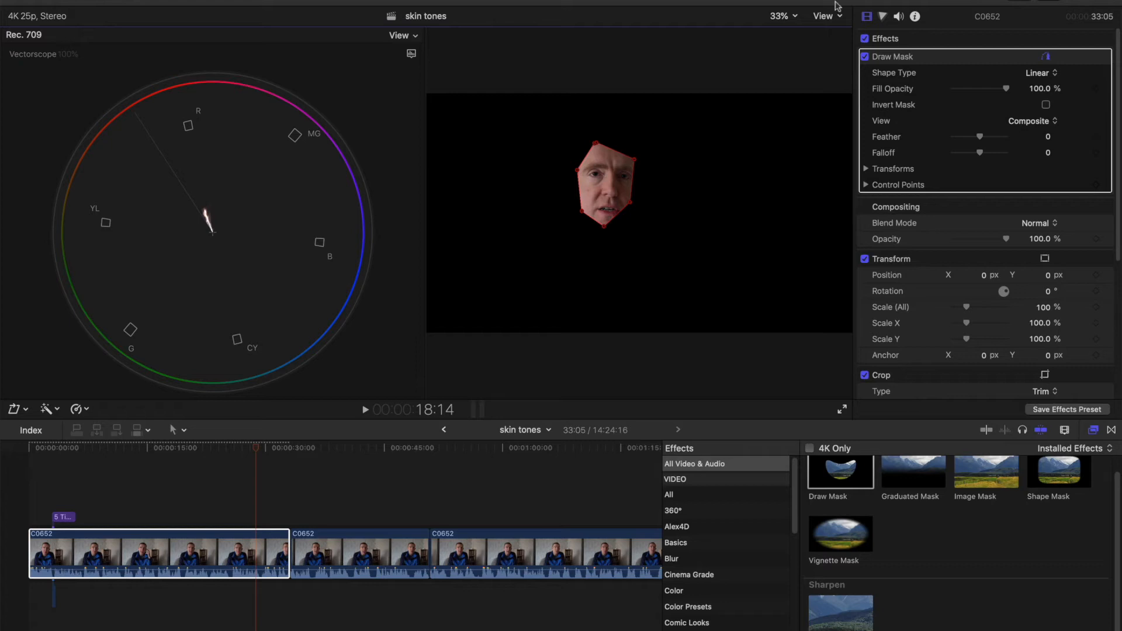
{"action": "mouse_move", "coordinate": [891, 23]}
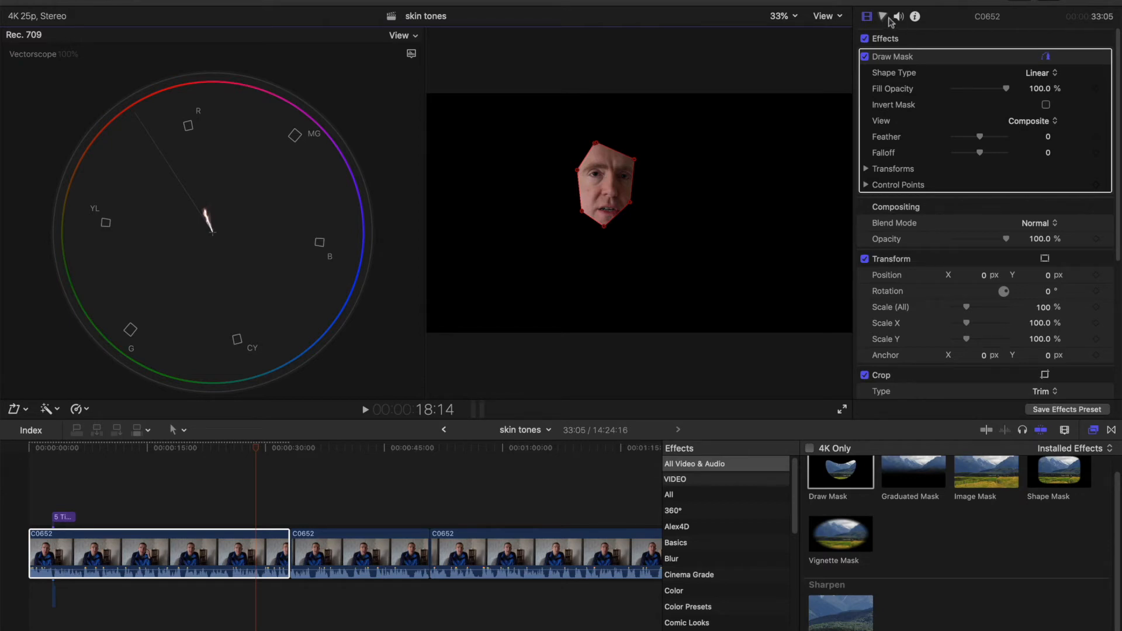
- Open the Color inspector and drag the Master color wheel toward warm orange
{"action": "left_click", "coordinate": [882, 16]}
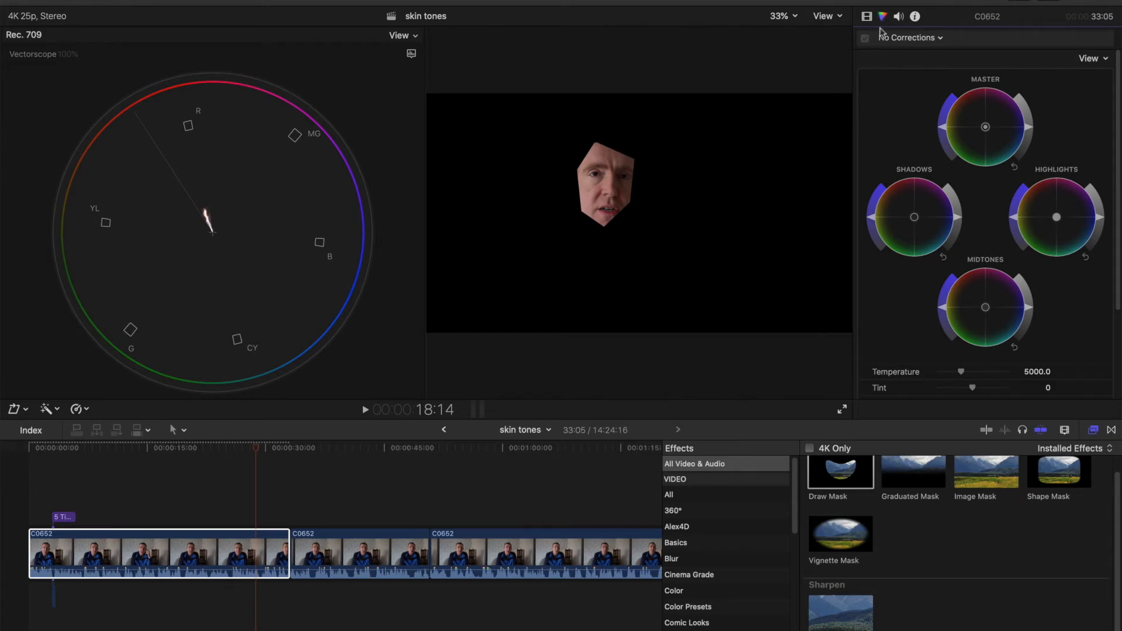
{"action": "mouse_move", "coordinate": [972, 99]}
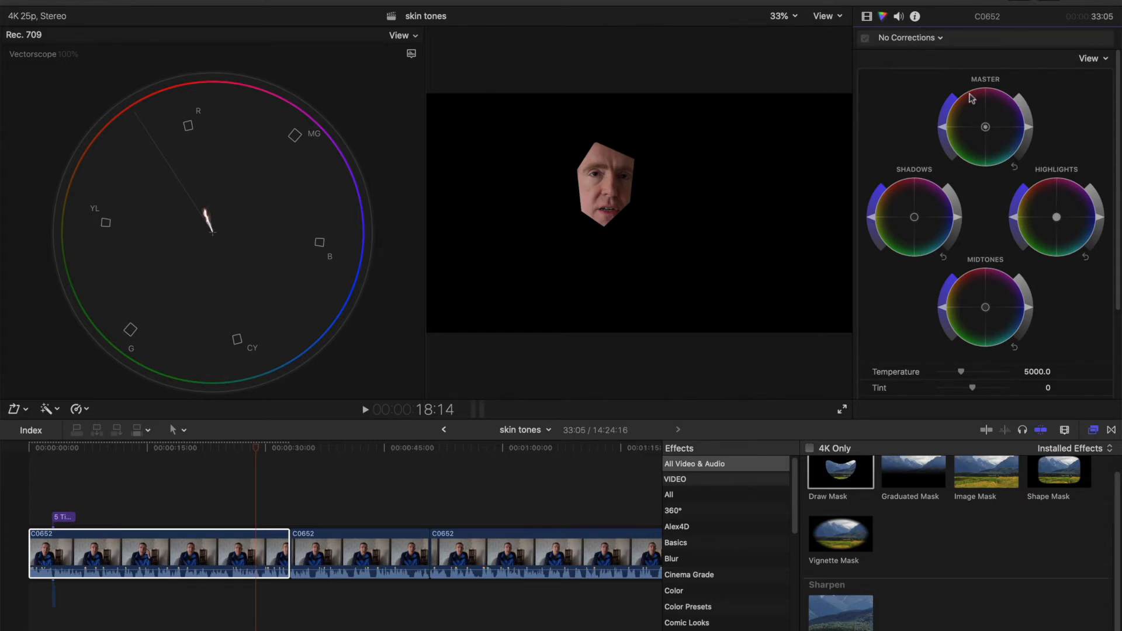
{"action": "mouse_move", "coordinate": [981, 86]}
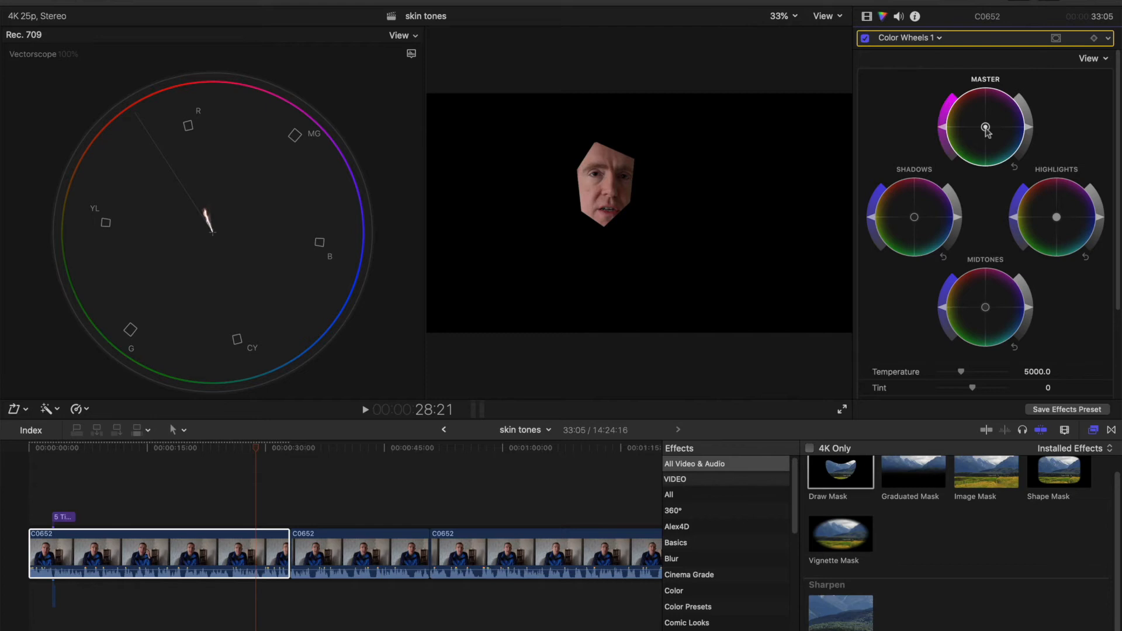
{"action": "left_click_drag", "start_coordinate": [987, 128], "coordinate": [982, 127]}
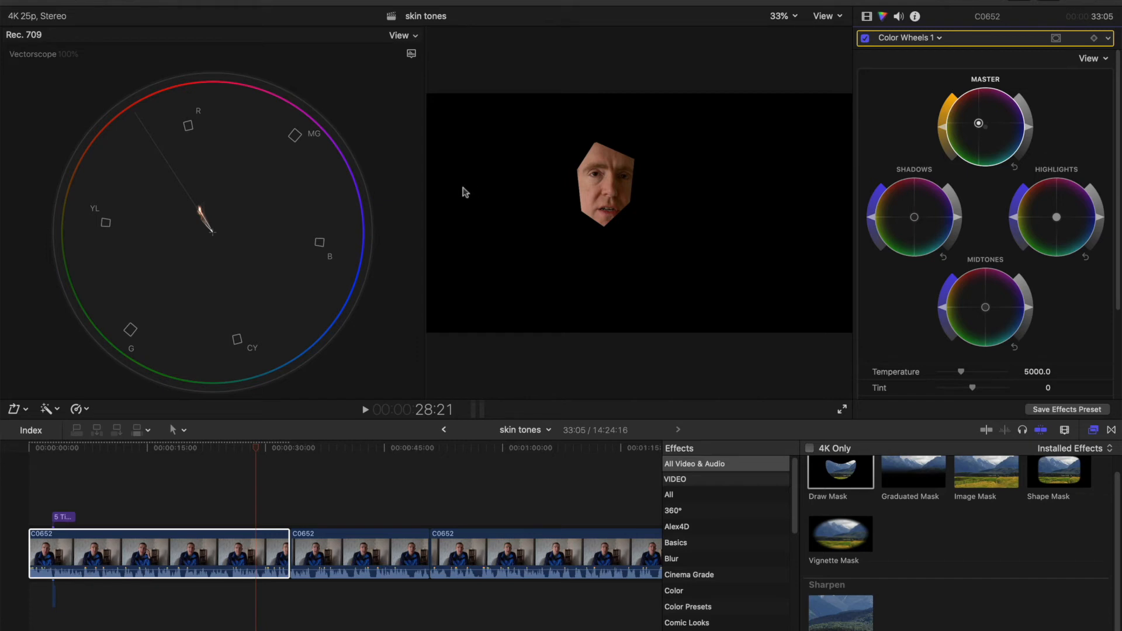
{"action": "mouse_move", "coordinate": [462, 192]}
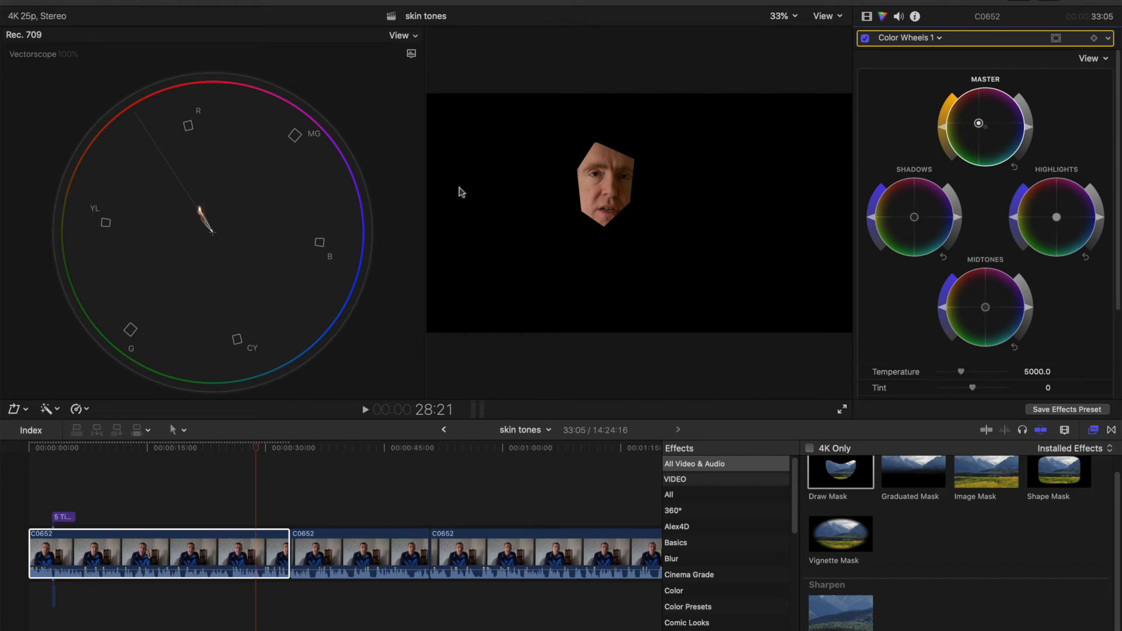
{"action": "mouse_move", "coordinate": [678, 131]}
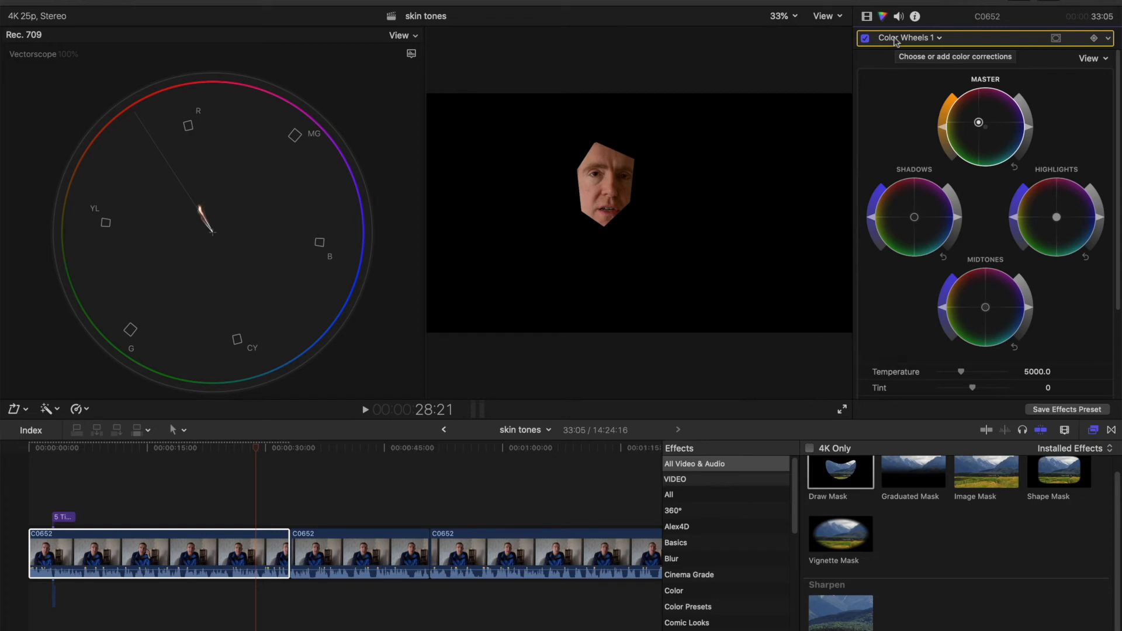
{"action": "mouse_move", "coordinate": [875, 52]}
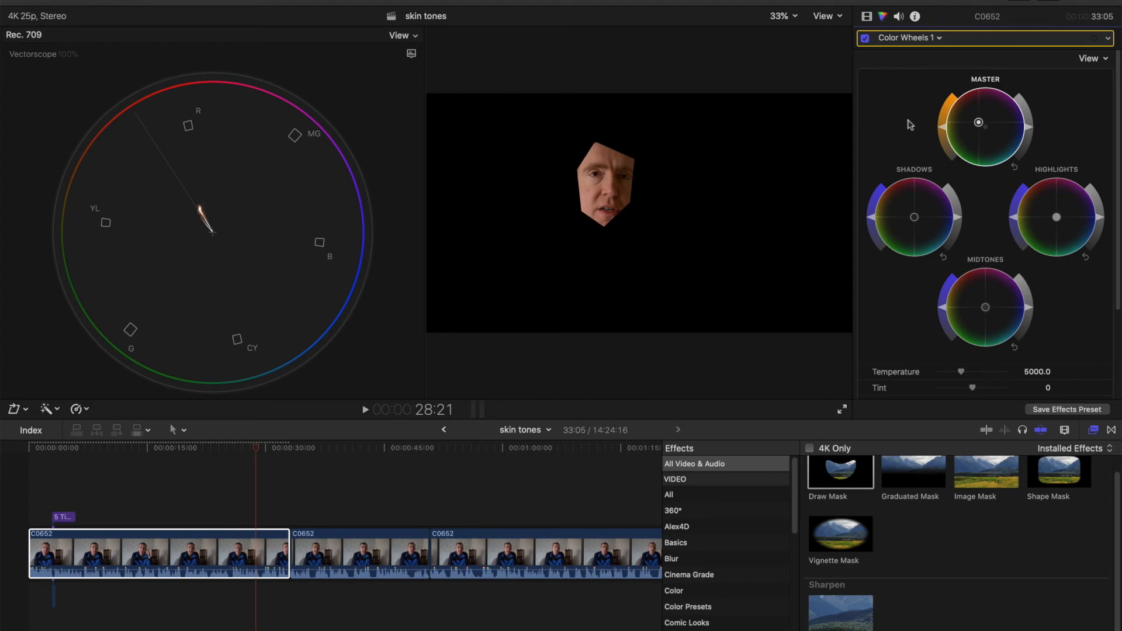
{"action": "mouse_move", "coordinate": [584, 173]}
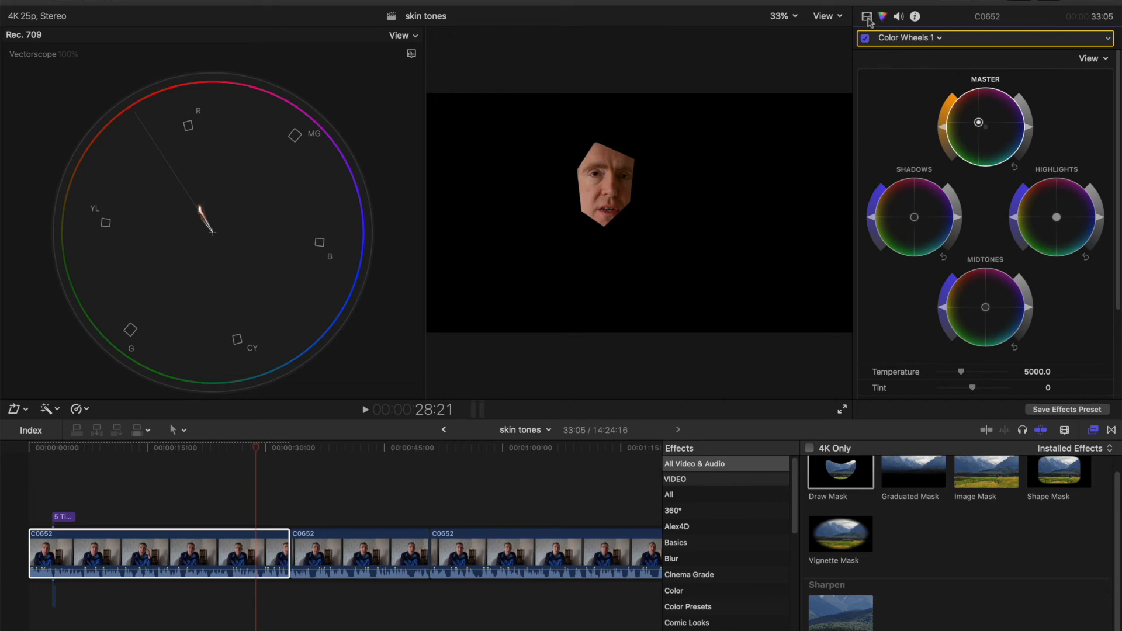
- Select the temporary Draw Mask effect in the Video inspector for removal
{"action": "left_click", "coordinate": [866, 15]}
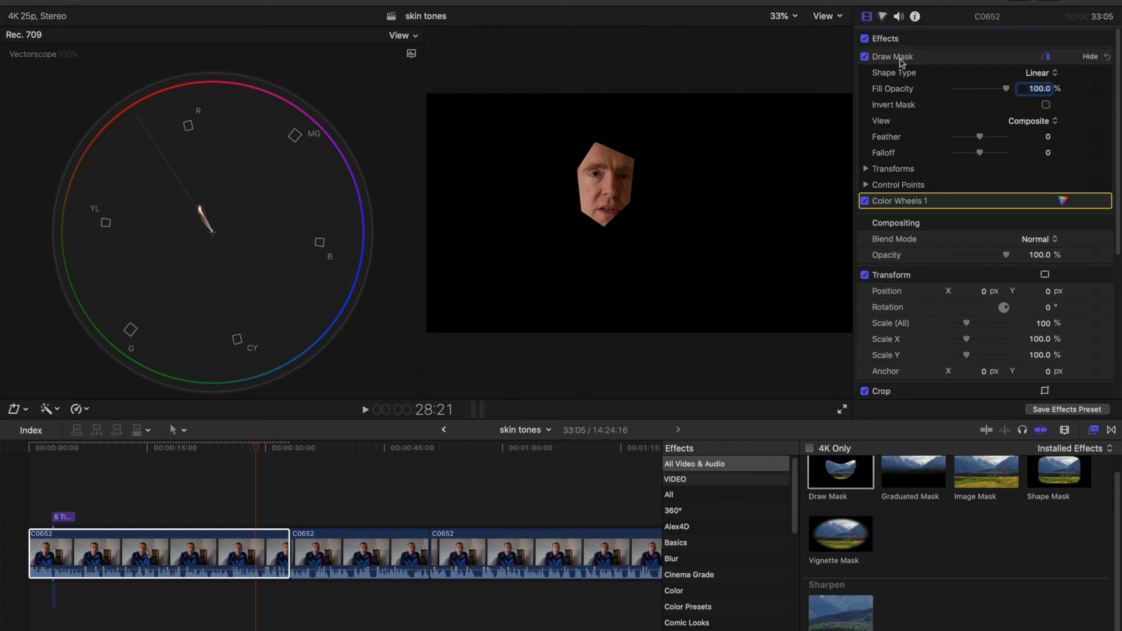
{"action": "left_click", "coordinate": [892, 57]}
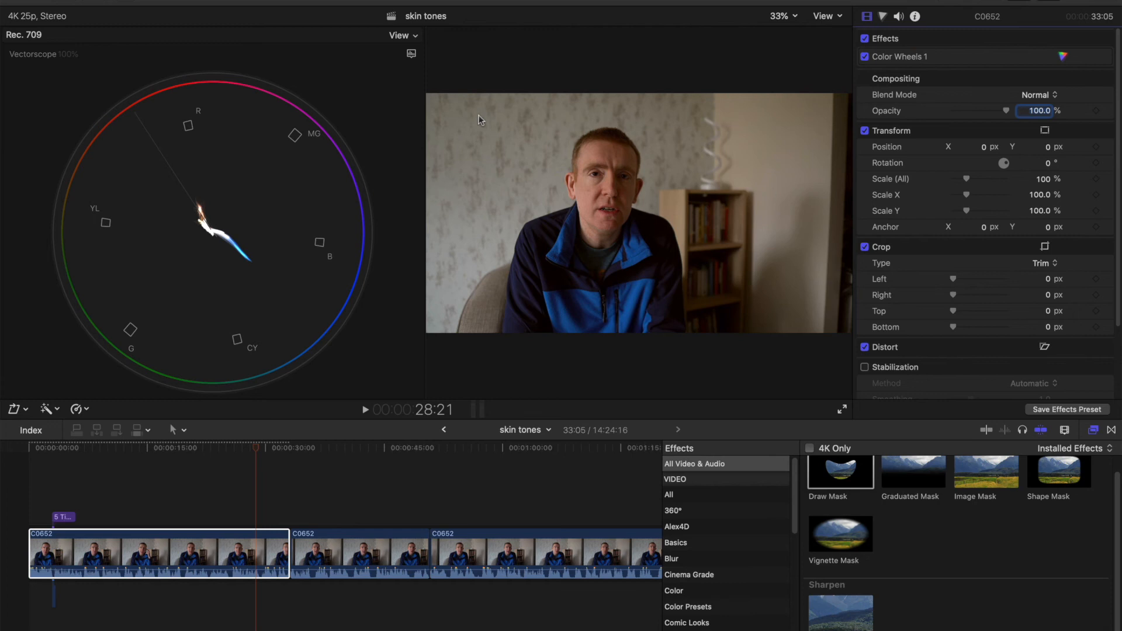
{"action": "mouse_move", "coordinate": [632, 169]}
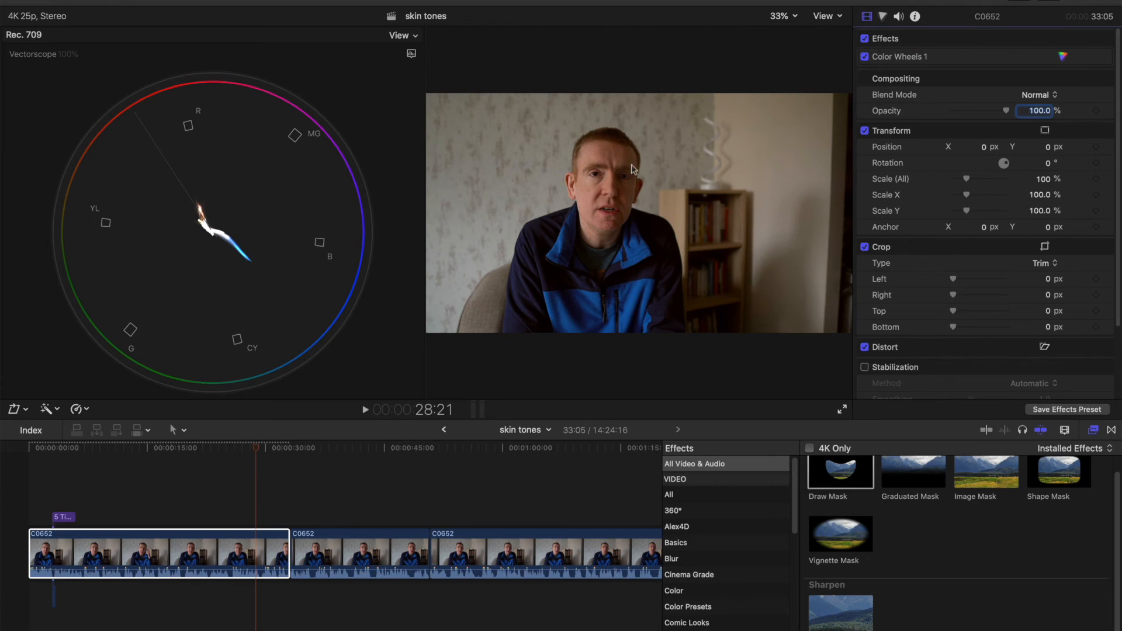
{"action": "mouse_move", "coordinate": [842, 411]}
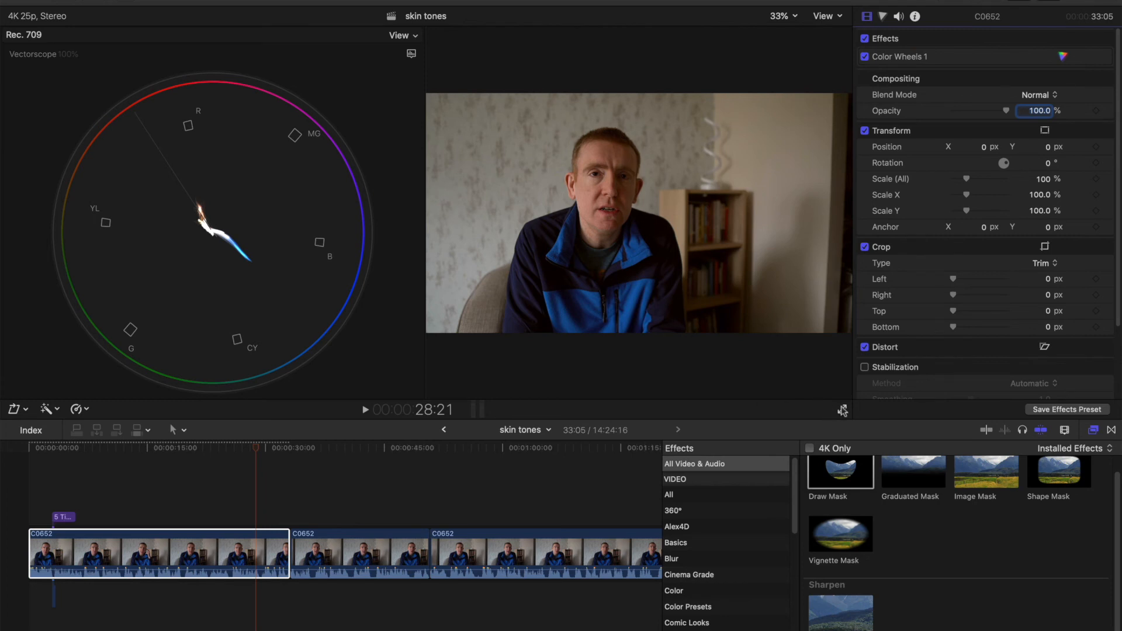
- Play back the warmed, unmasked interview clip while watching the vectorscope trace
{"action": "left_click", "coordinate": [364, 409]}
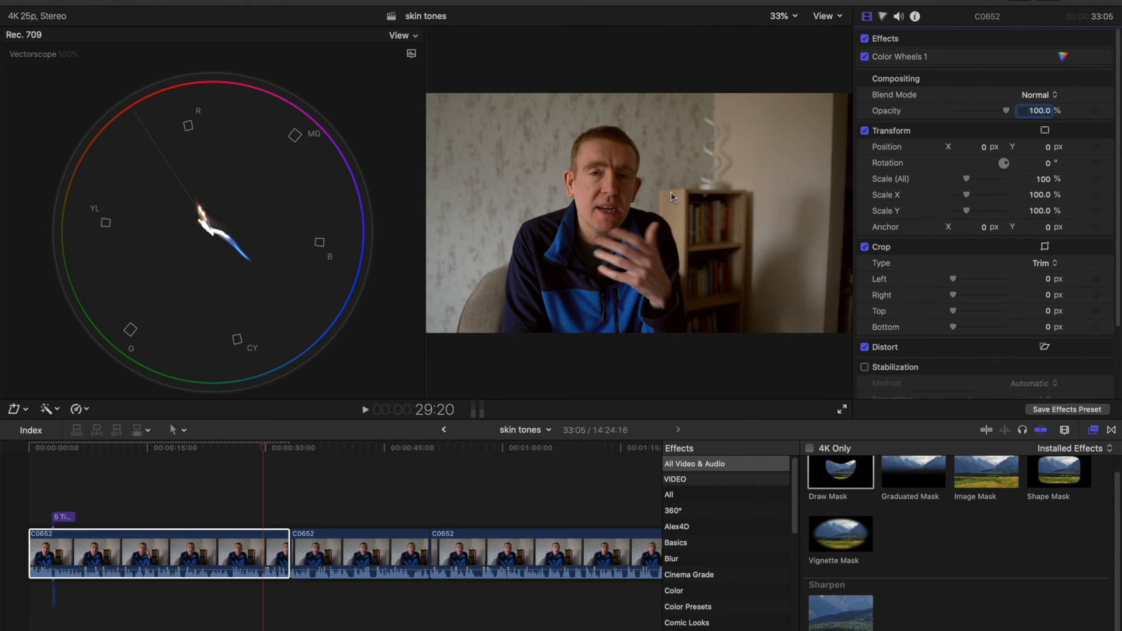
{"action": "mouse_move", "coordinate": [842, 479]}
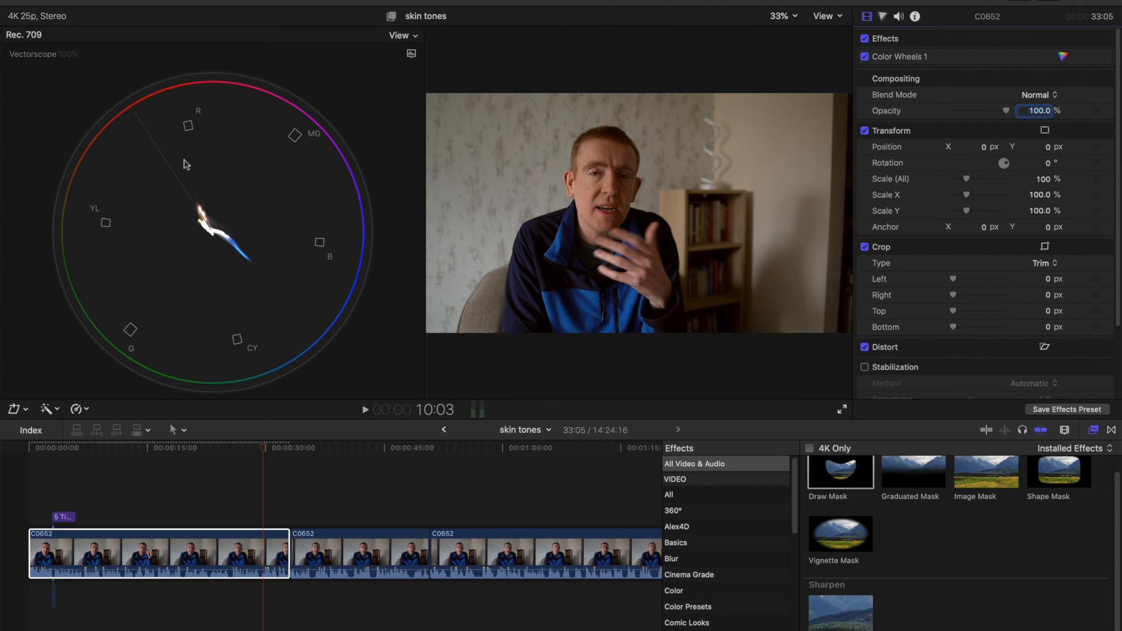
{"action": "mouse_move", "coordinate": [774, 254]}
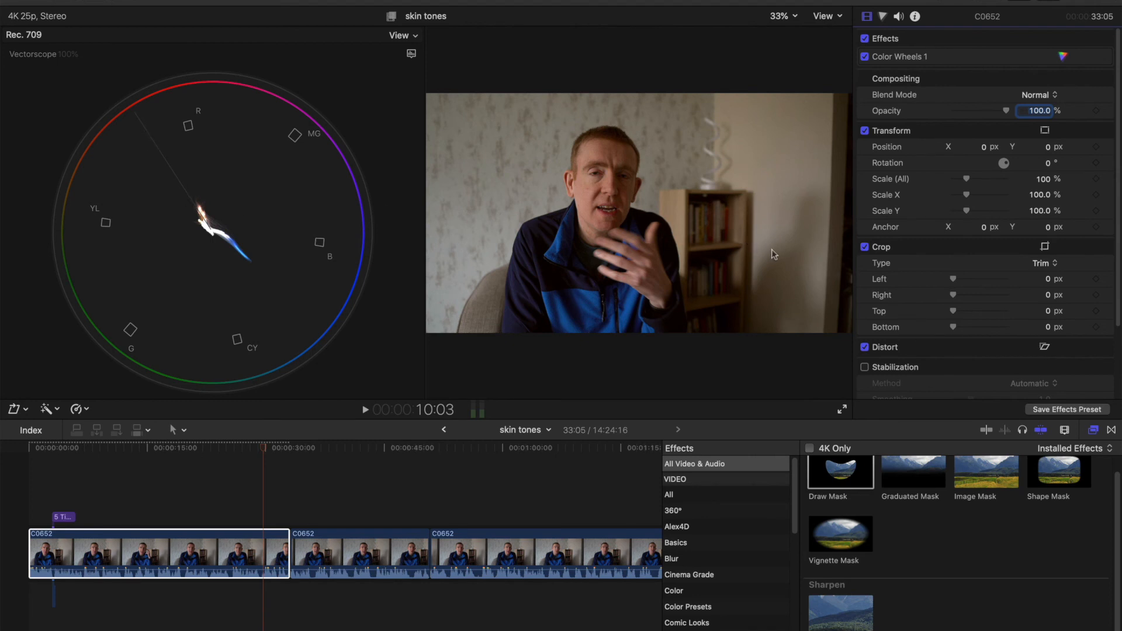
{"action": "mouse_move", "coordinate": [779, 258]}
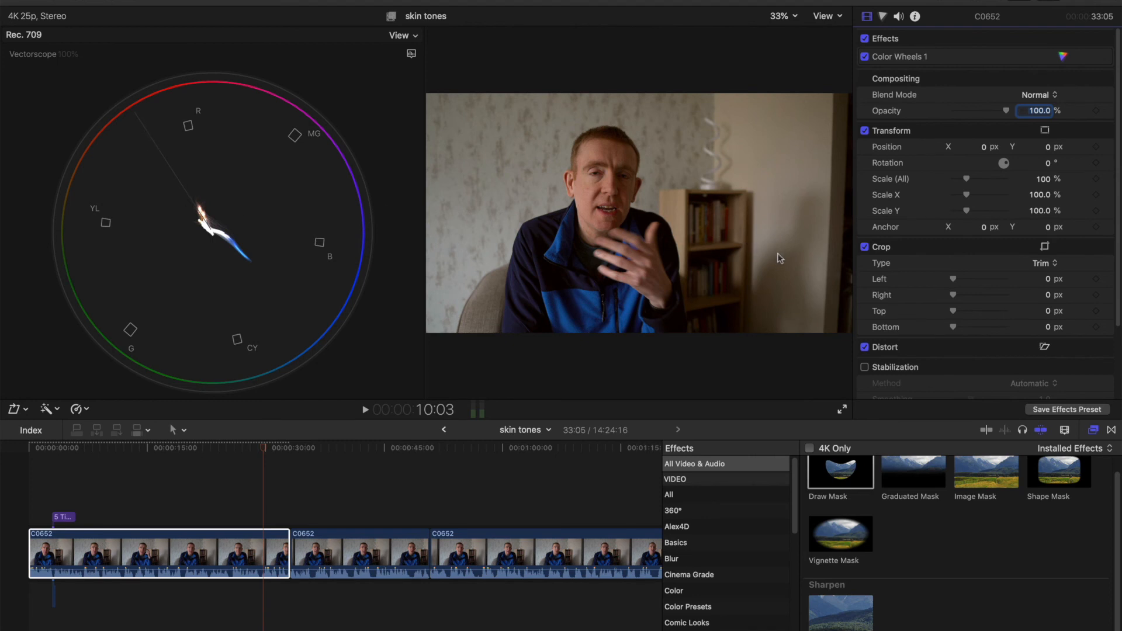